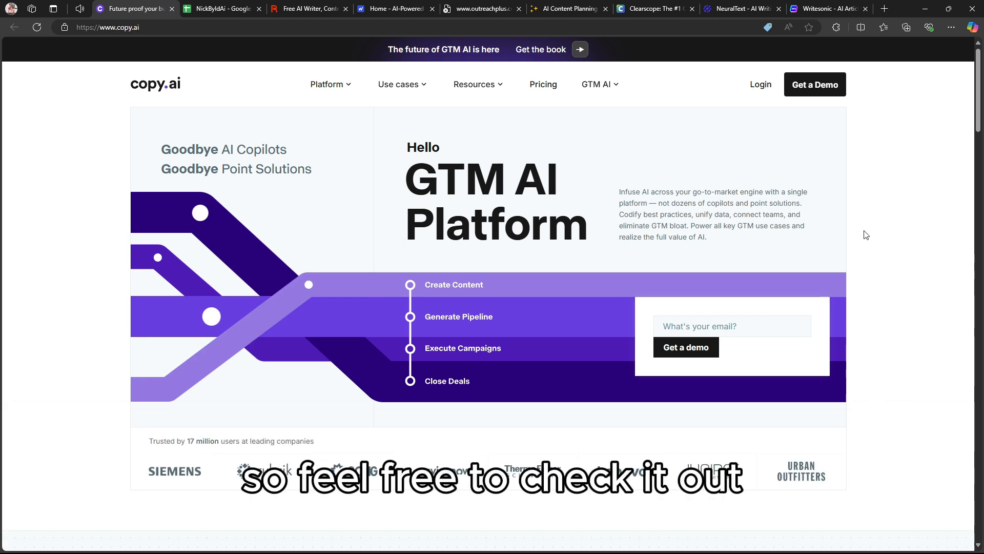
# - Scroll down through the Copy.ai homepage content
pyautogui.scroll(-3)
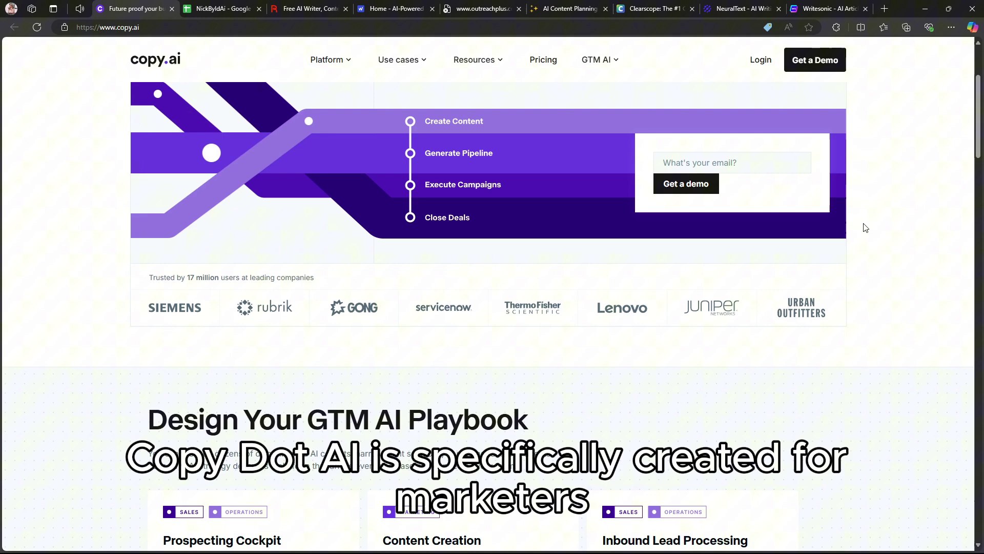
pyautogui.scroll(-3)
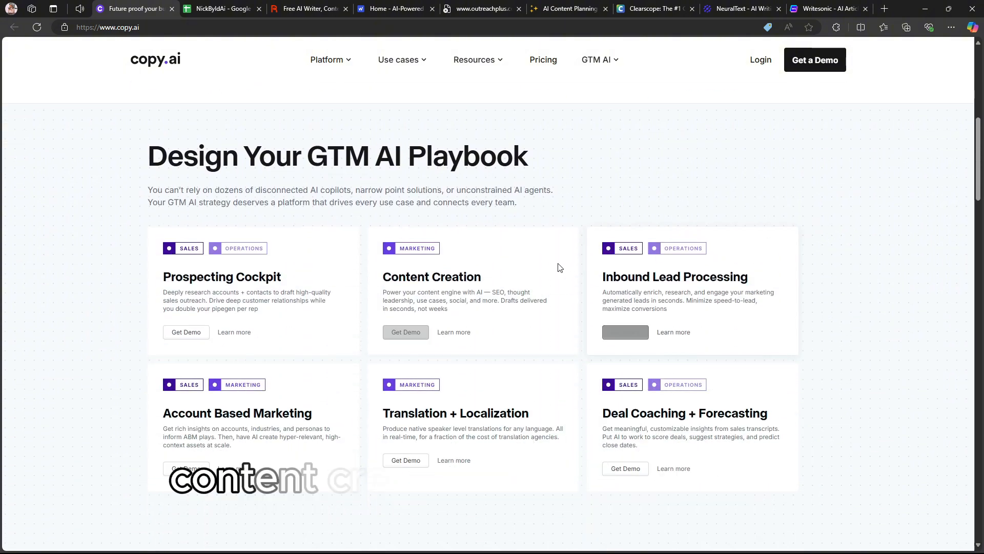
pyautogui.scroll(-3)
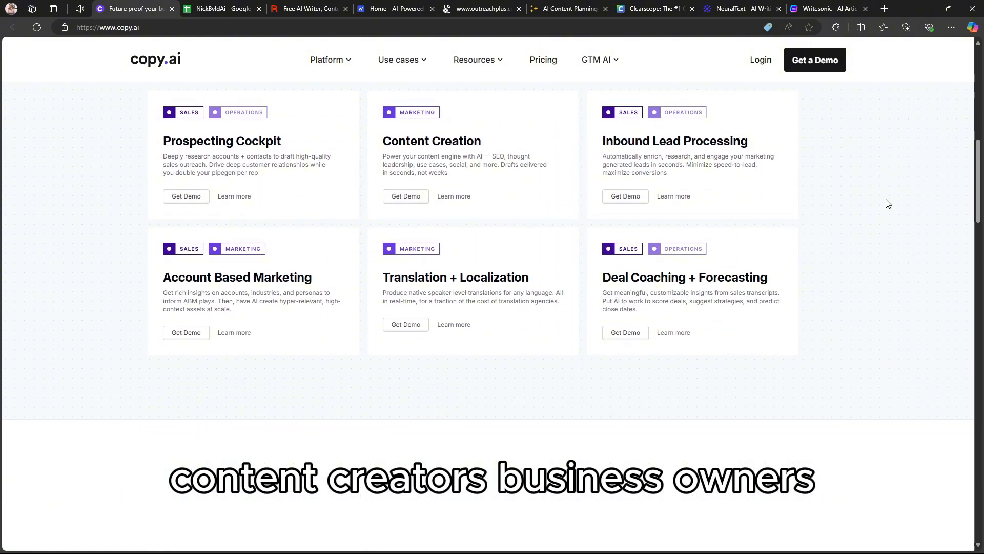
pyautogui.scroll(-3)
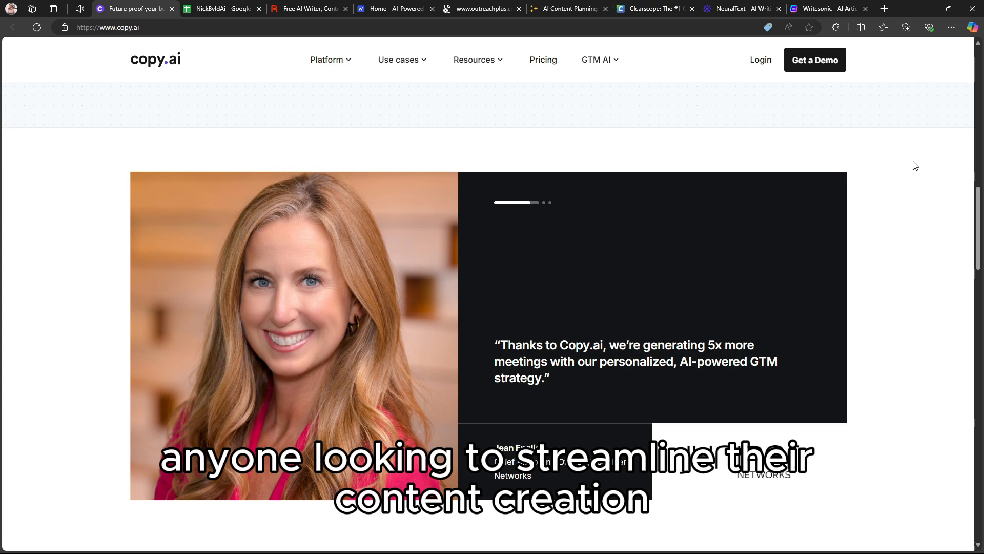
pyautogui.scroll(-3)
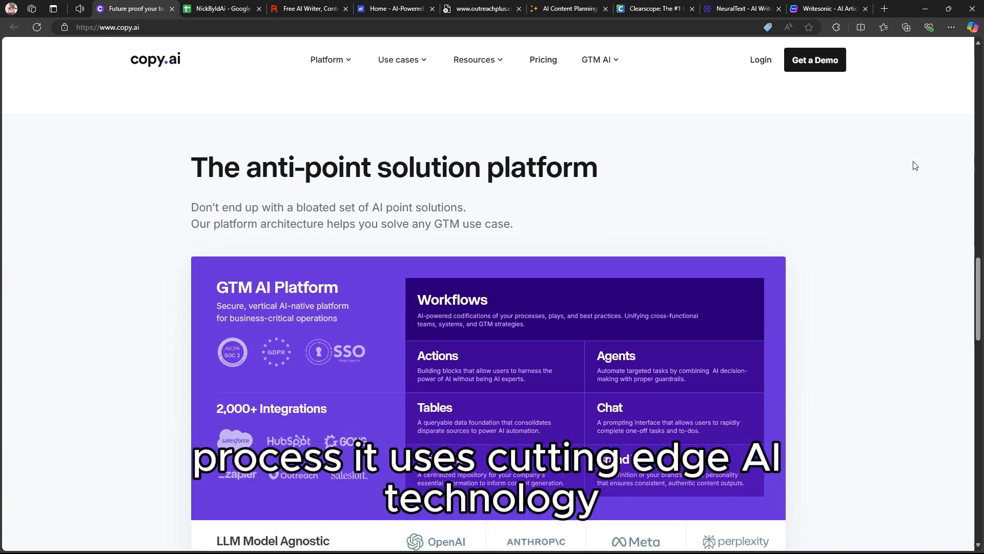
pyautogui.scroll(-3)
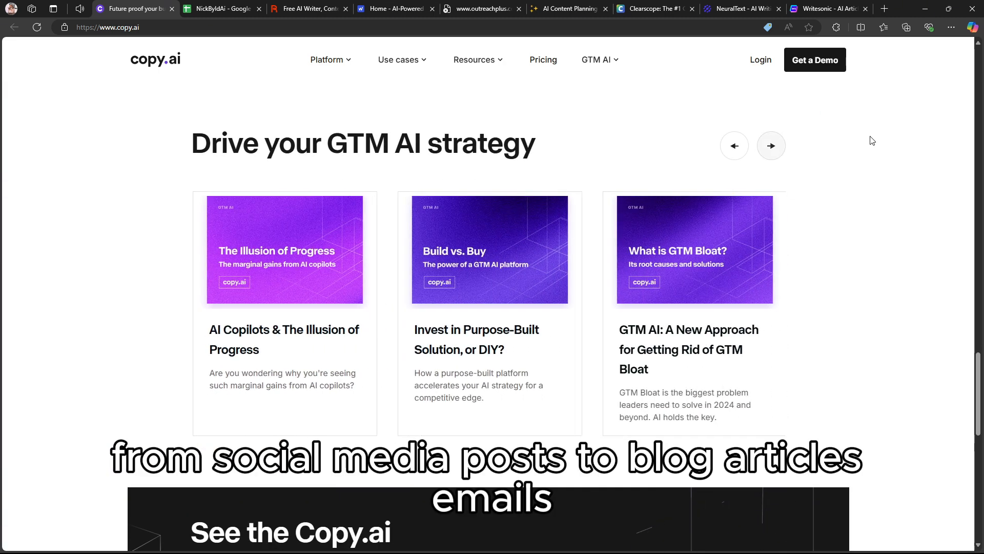
pyautogui.scroll(-3)
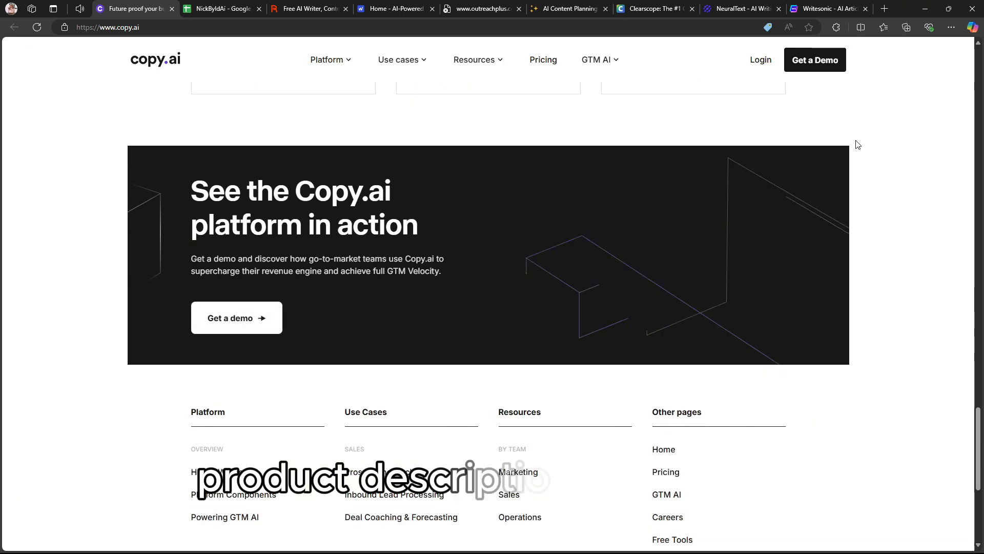
pyautogui.scroll(-3)
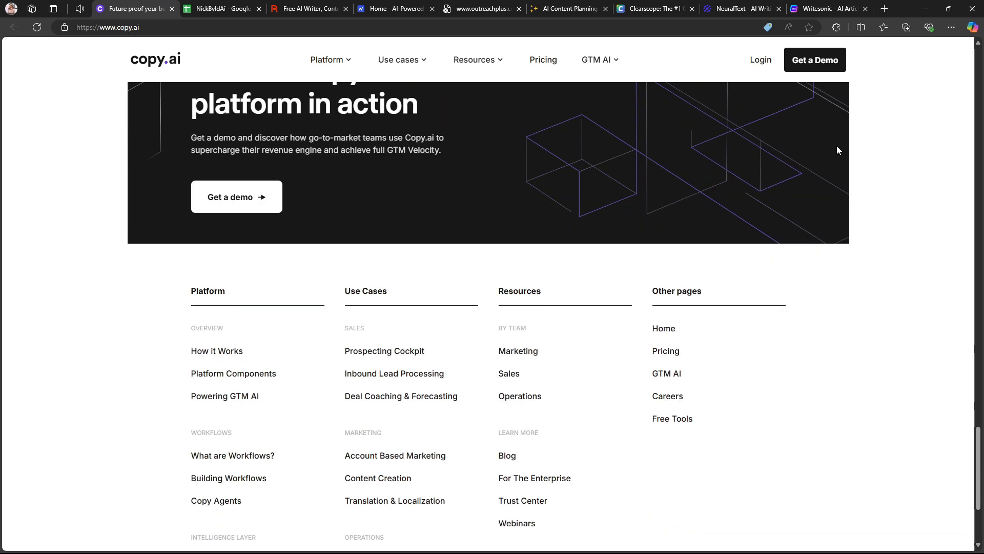
pyautogui.scroll(-3)
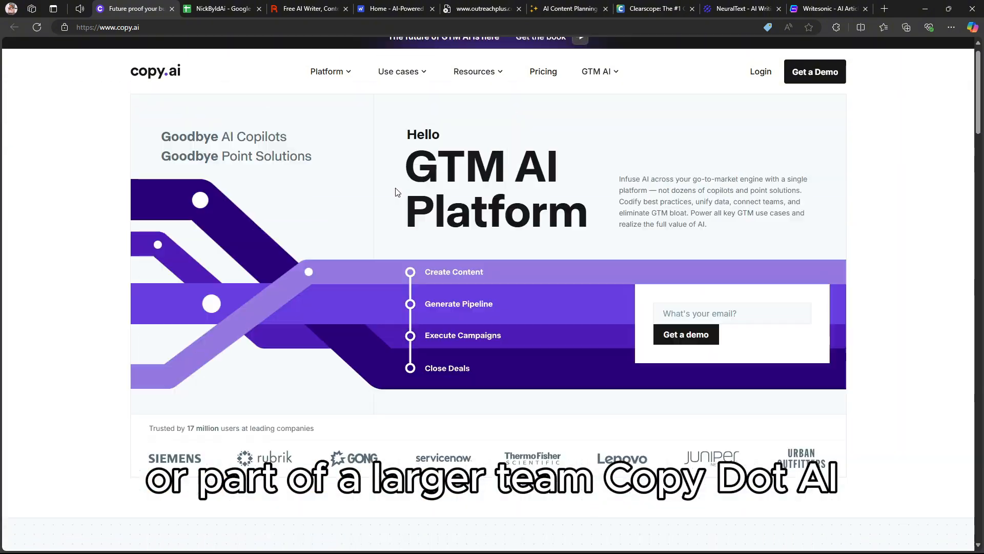
# - Go to the How it Works page and read down through its LLM and Usage-Based Pricing sections
pyautogui.click(326, 71)
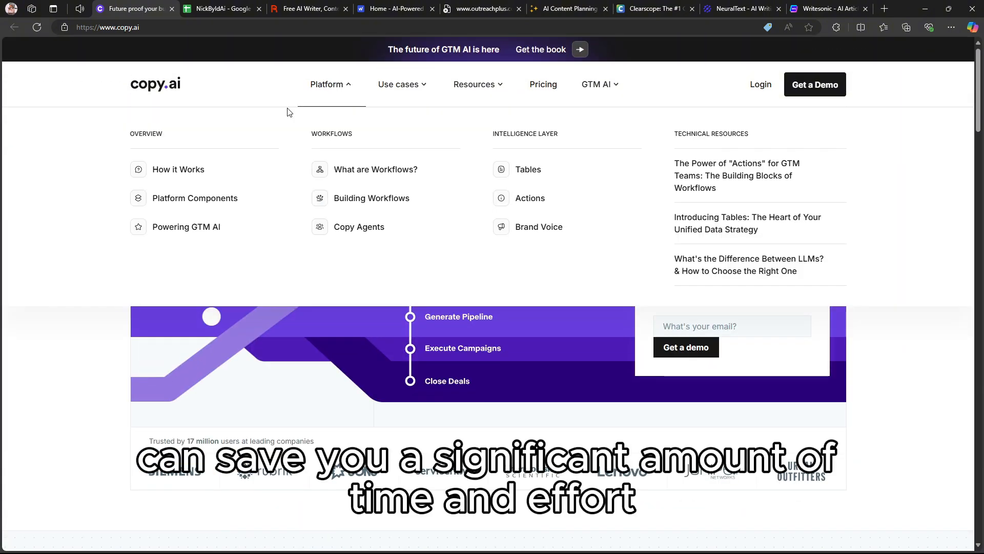
pyautogui.click(178, 169)
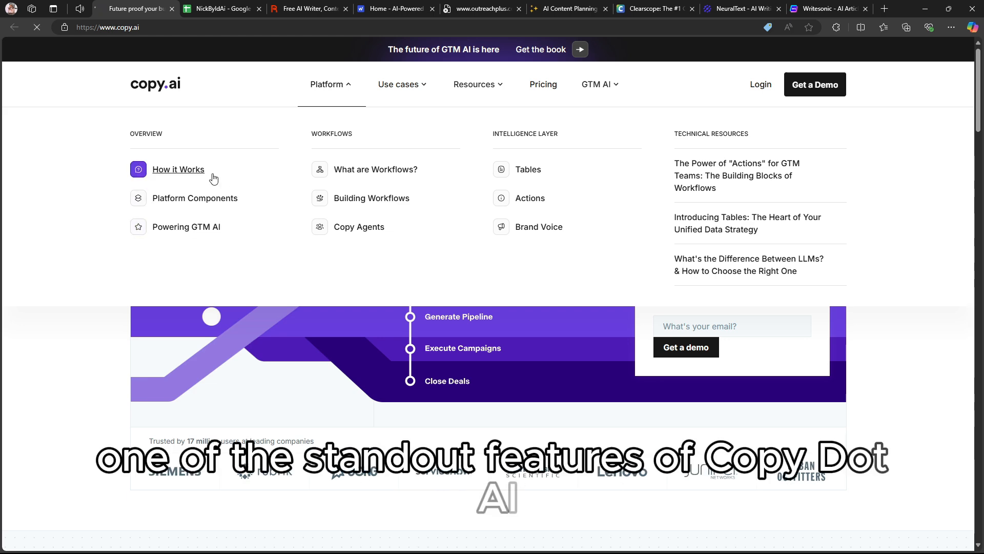
pyautogui.click(177, 170)
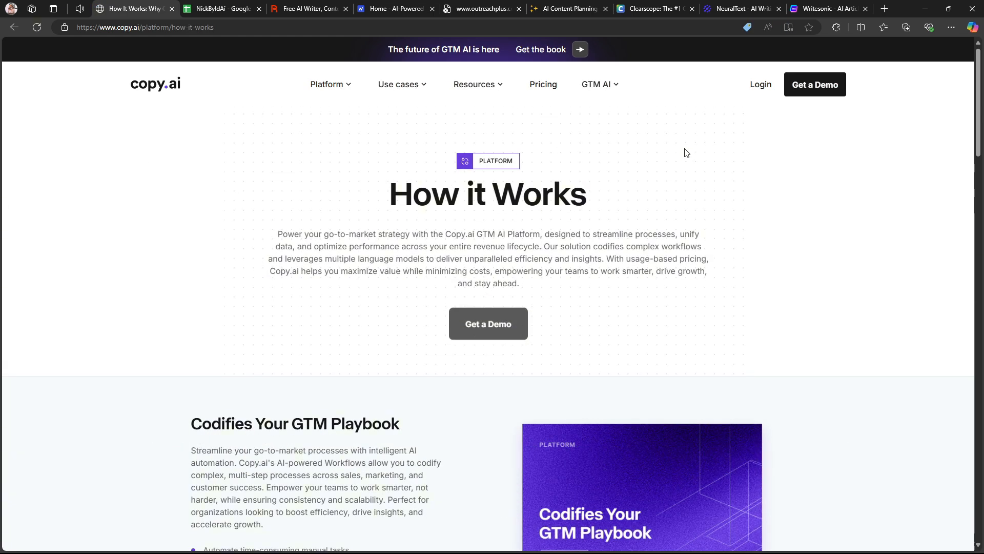
pyautogui.scroll(-3)
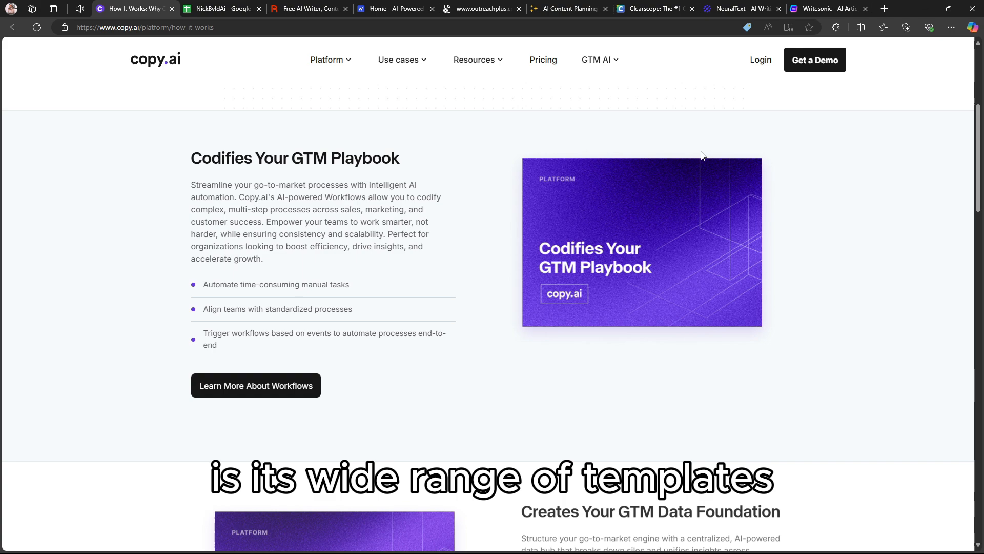
pyautogui.scroll(-3)
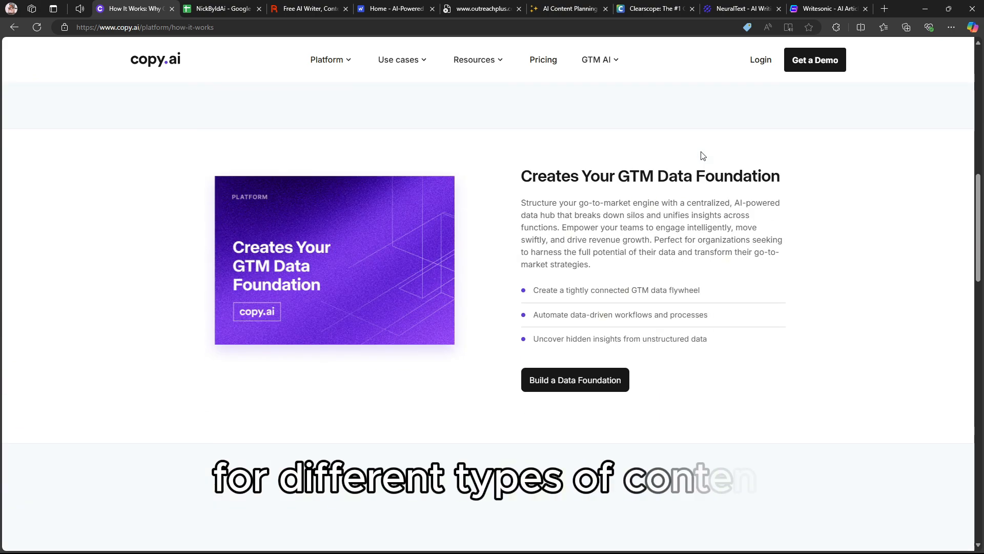
pyautogui.scroll(-3)
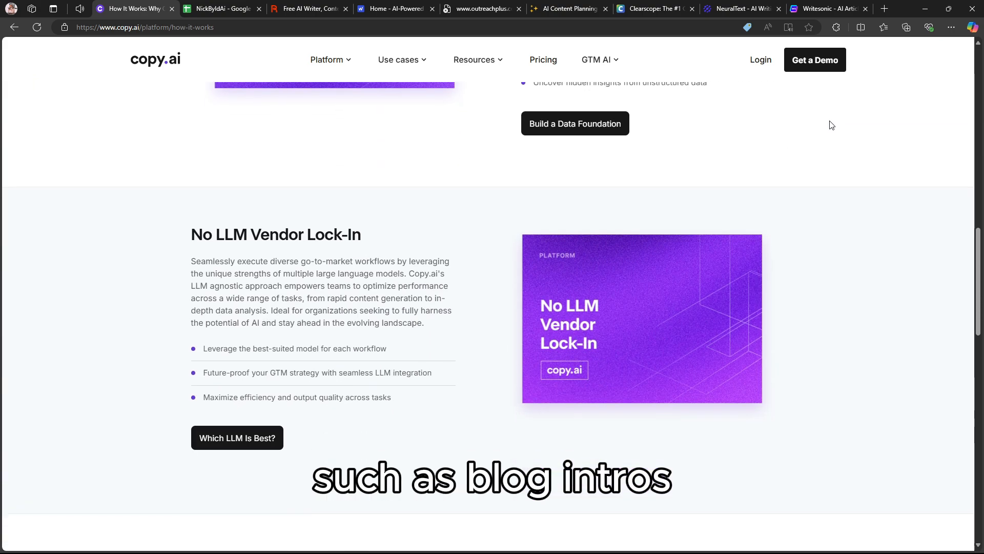
pyautogui.scroll(-3)
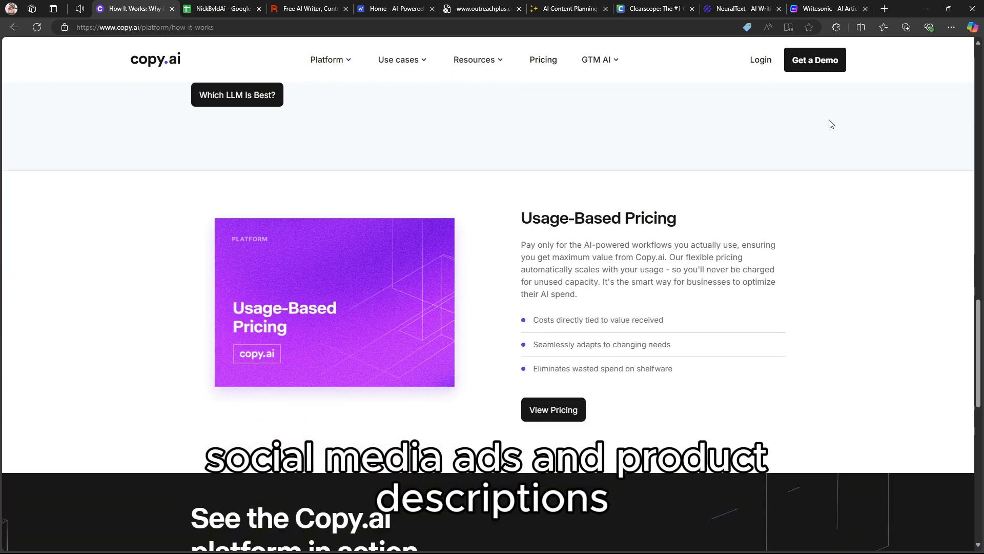
pyautogui.scroll(-3)
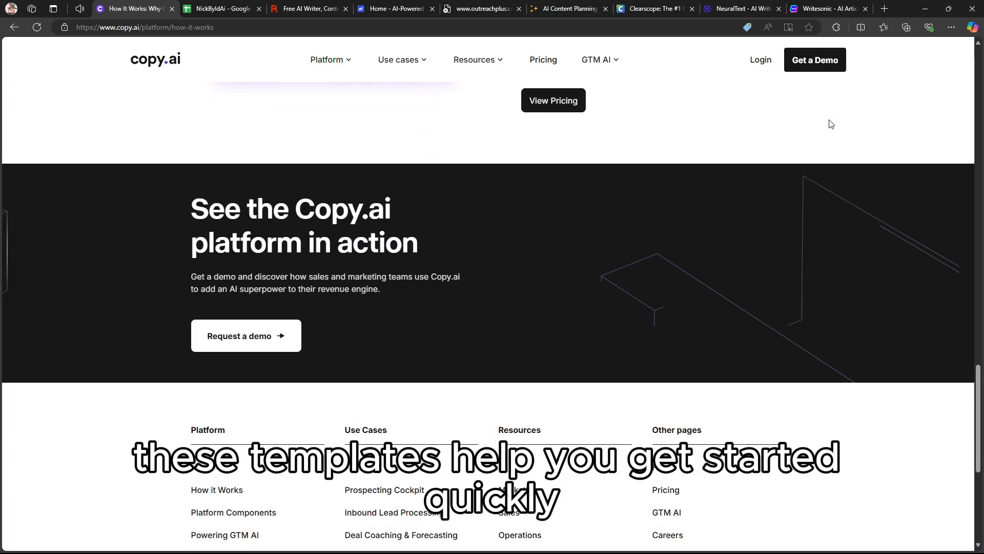
pyautogui.scroll(-3)
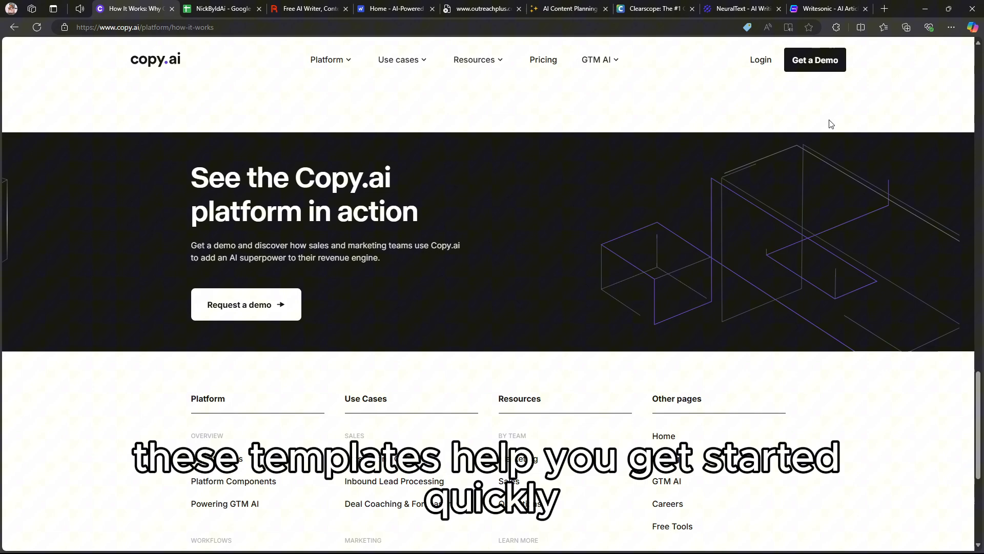
pyautogui.scroll(-3)
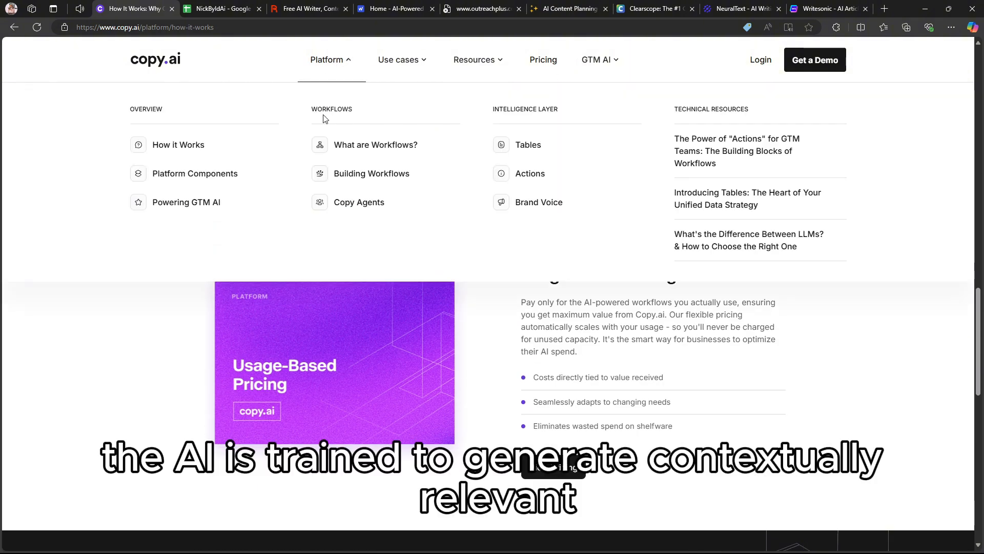
pyautogui.moveTo(430, 68)
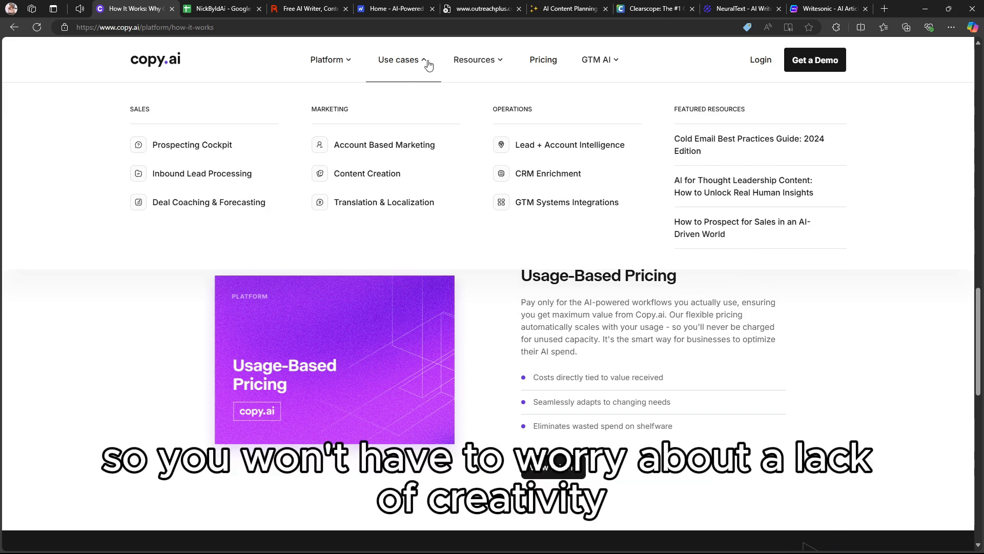
pyautogui.moveTo(491, 71)
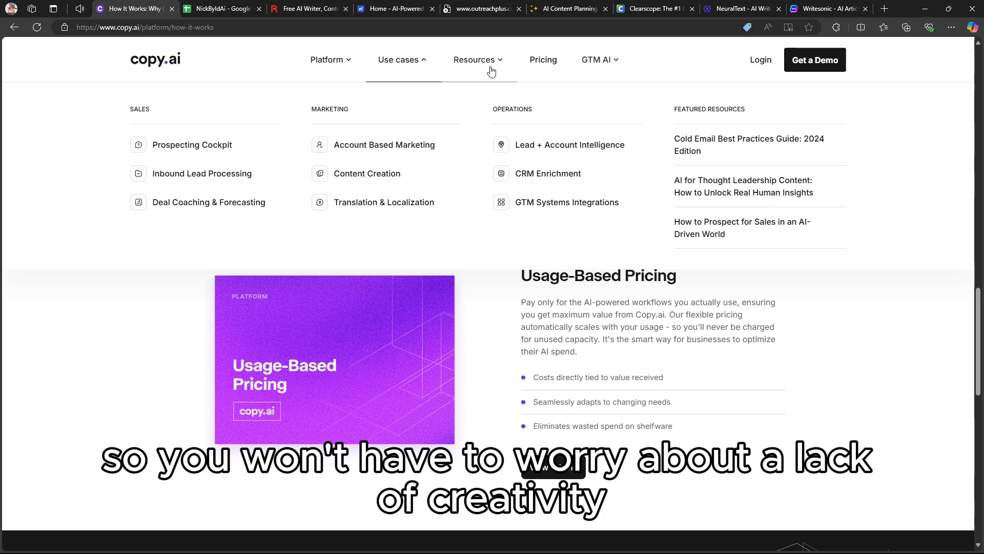
pyautogui.click(475, 60)
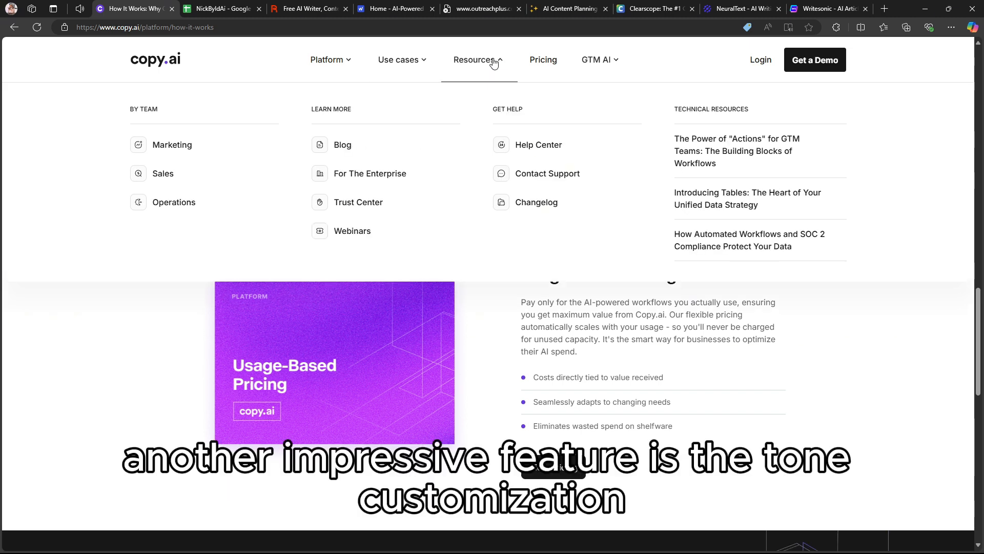
pyautogui.moveTo(566, 96)
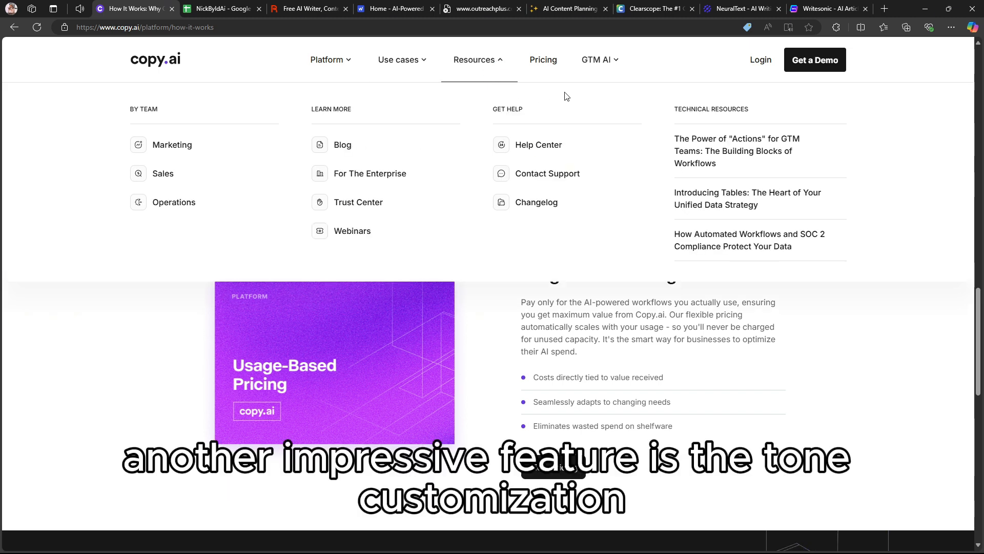
# - Go to the Pricing page and review the self-serve Free, Starter $49/mo and Advanced $249/mo plans
pyautogui.click(543, 60)
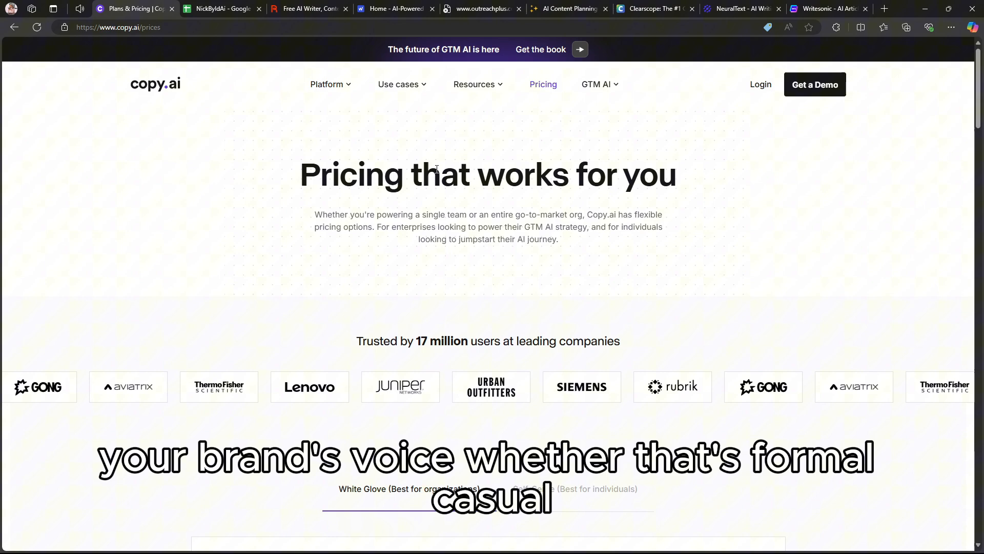
pyautogui.scroll(-3)
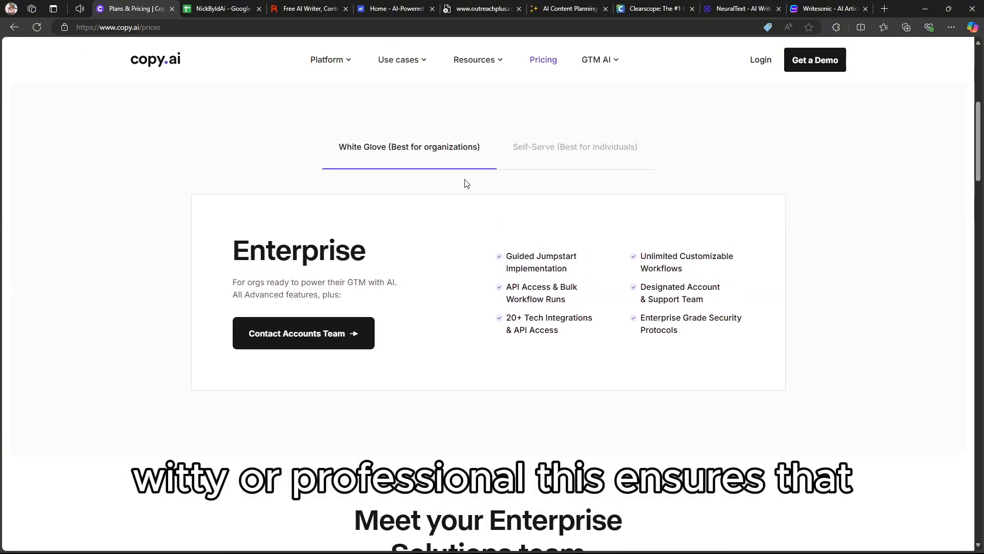
pyautogui.scroll(-3)
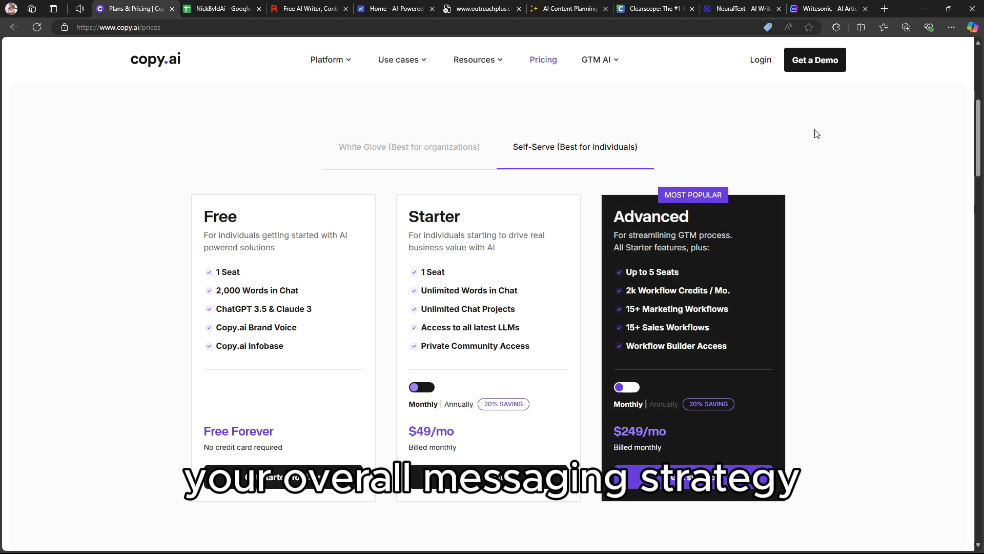
pyautogui.scroll(-3)
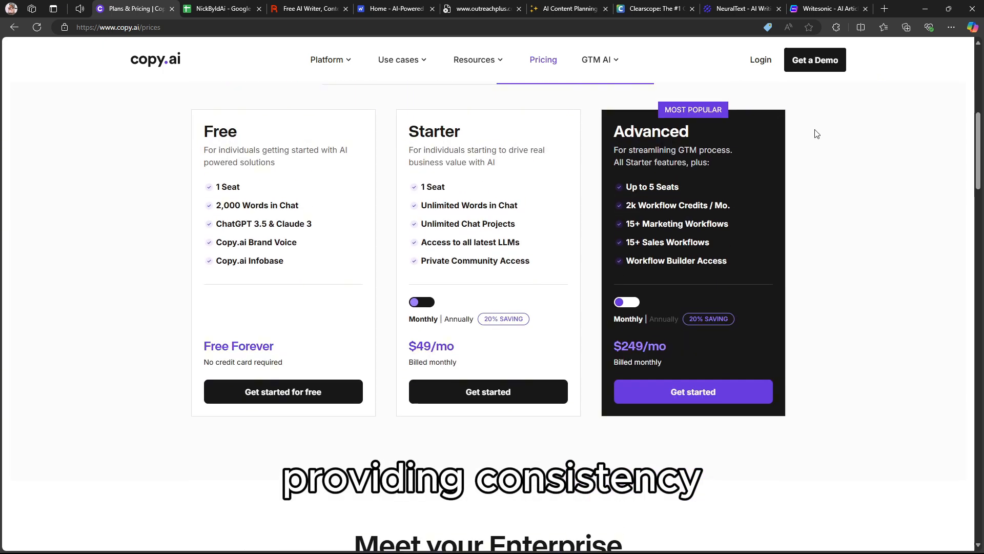
pyautogui.moveTo(555, 308)
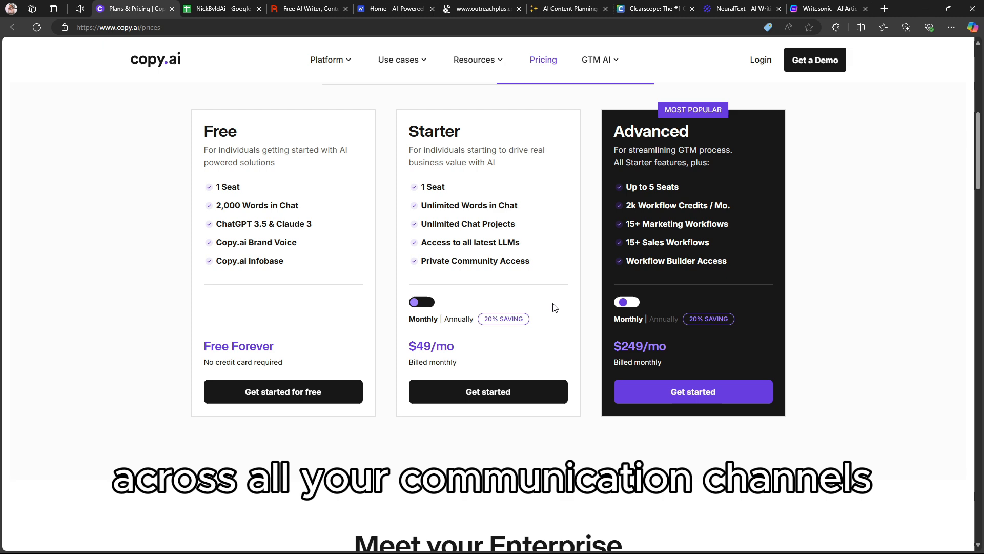
pyautogui.scroll(-3)
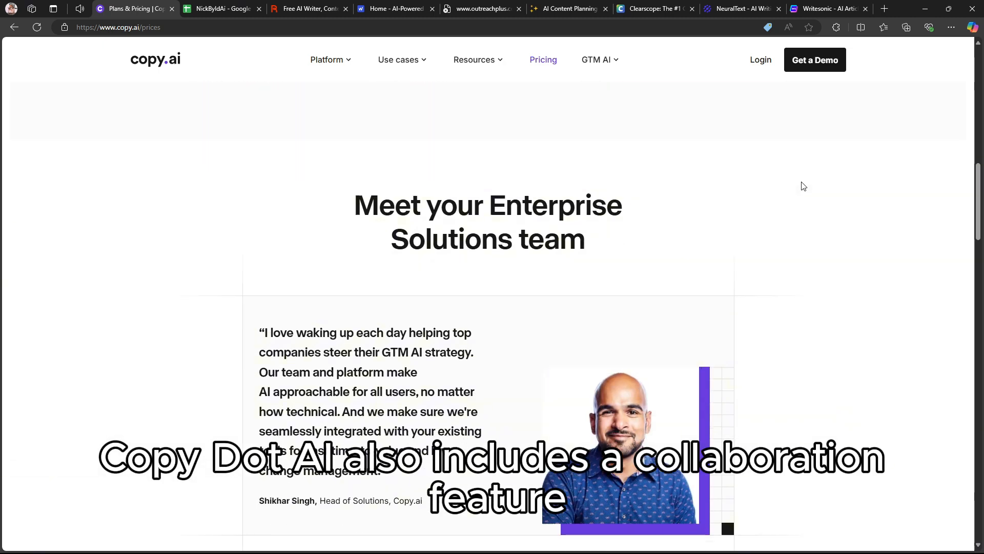
pyautogui.scroll(-3)
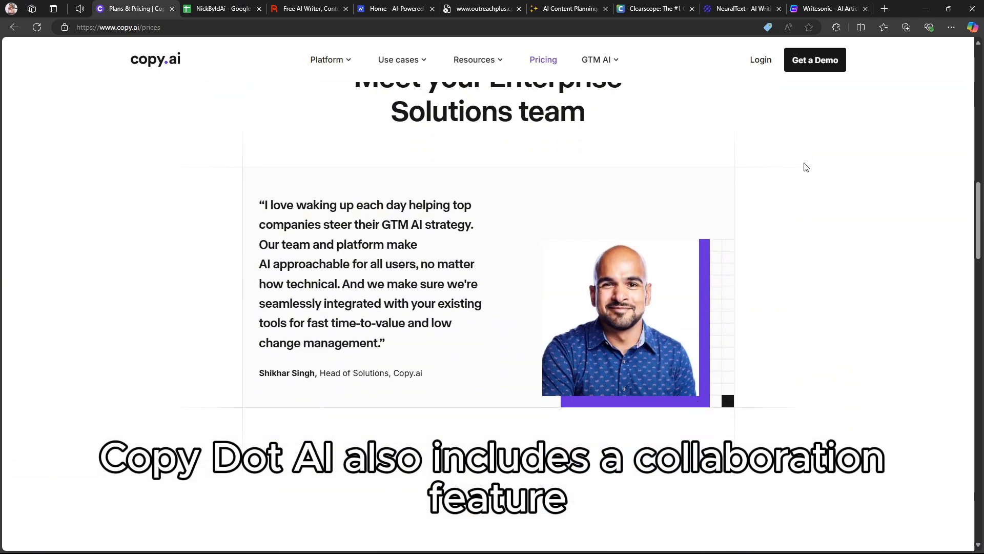
# - Browse the rest of the Plans & Pricing page, then return toward the top
pyautogui.scroll(-3)
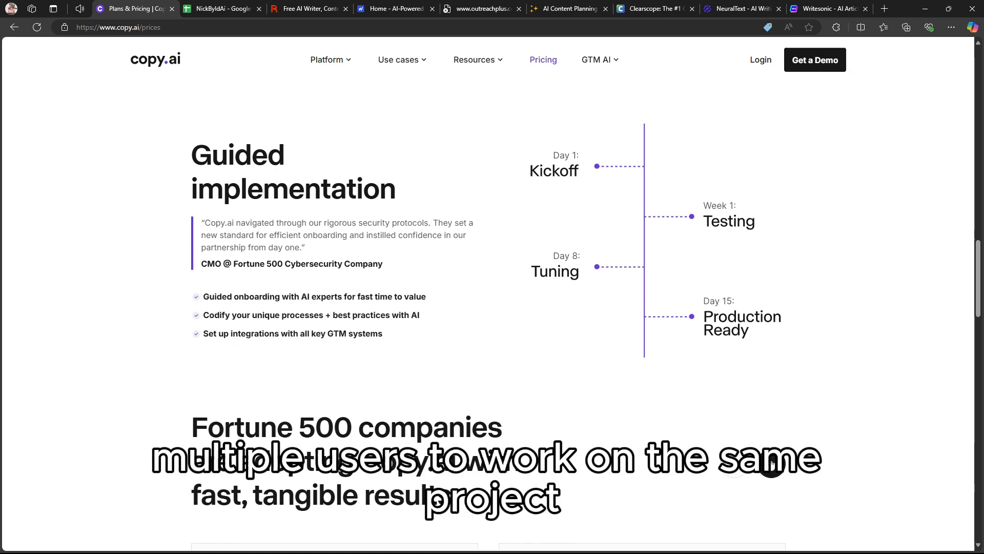
pyautogui.scroll(-3)
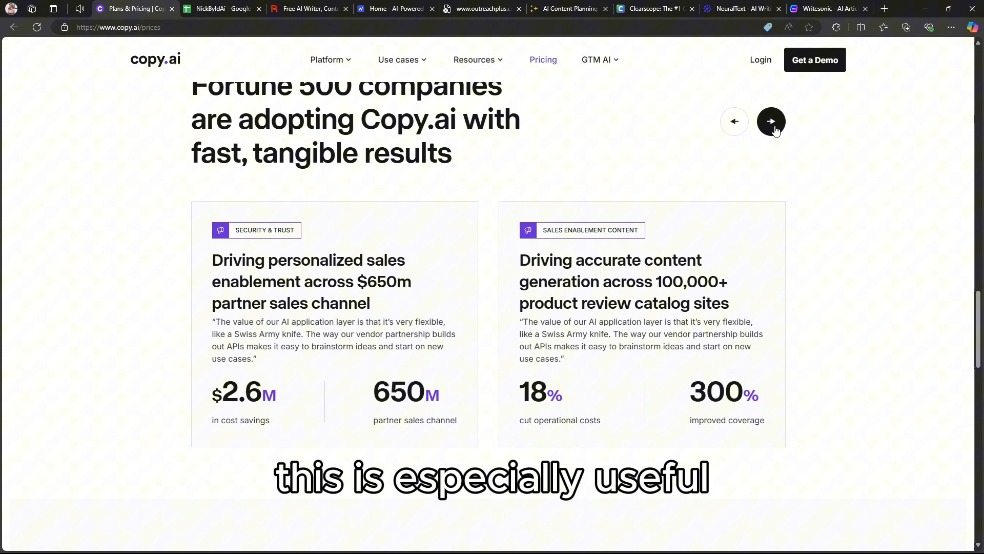
pyautogui.scroll(-3)
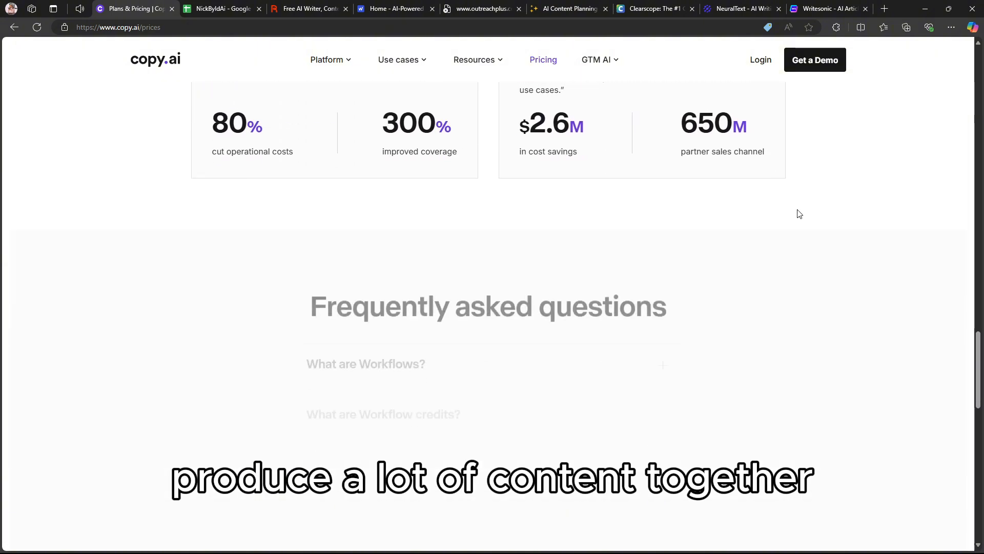
pyautogui.scroll(-3)
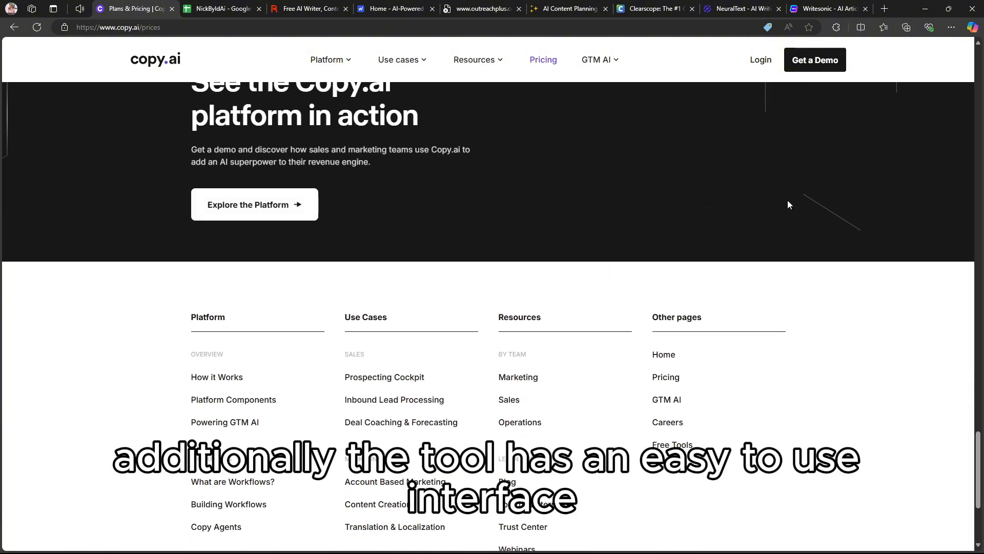
pyautogui.scroll(3)
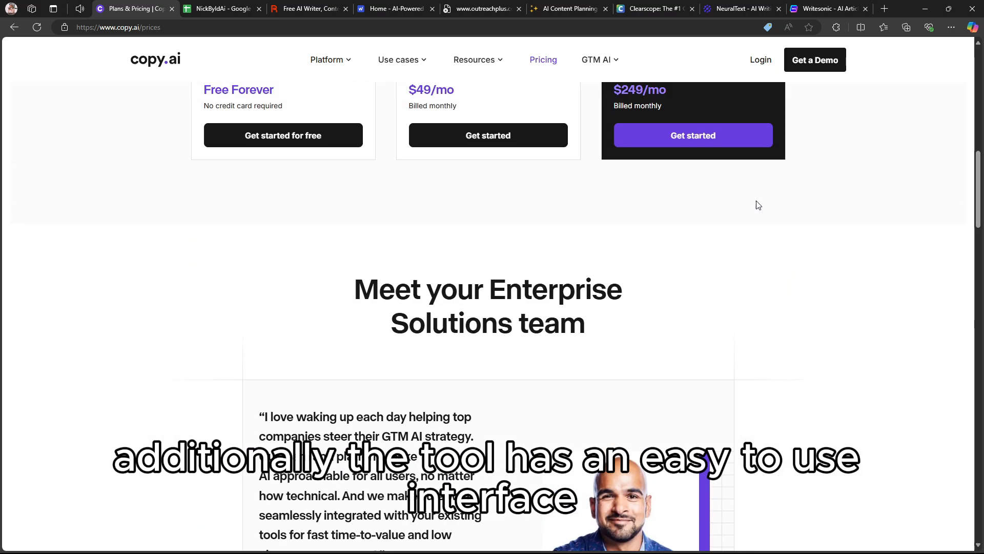
pyautogui.scroll(3)
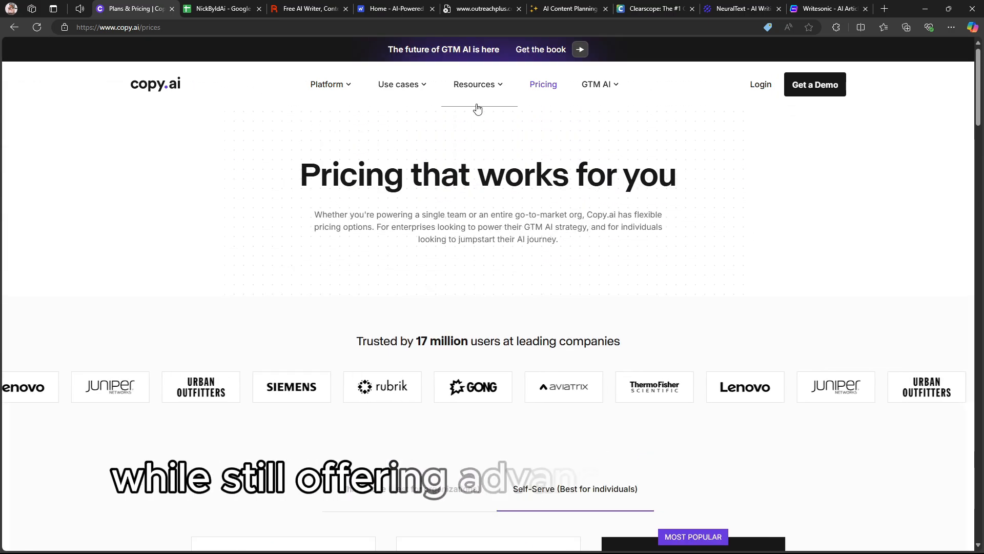
# - Go to the Marketing resources page and look through its content-creation and demand-generation sections
pyautogui.click(475, 84)
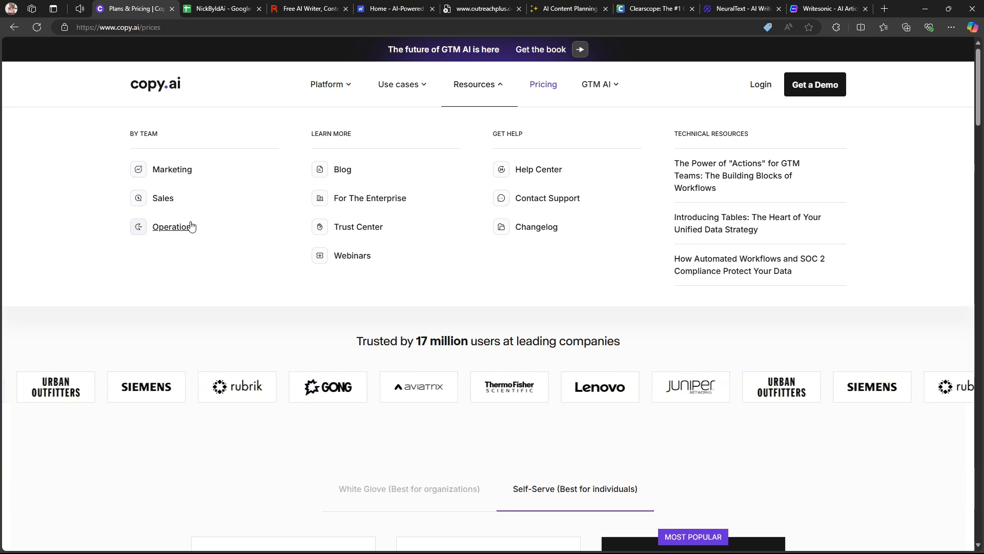
pyautogui.moveTo(529, 181)
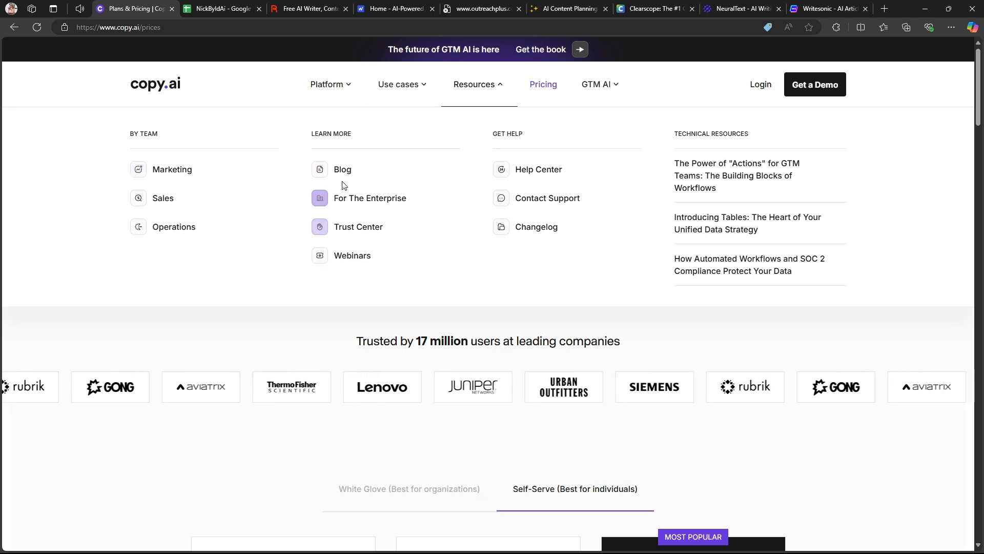
pyautogui.click(171, 169)
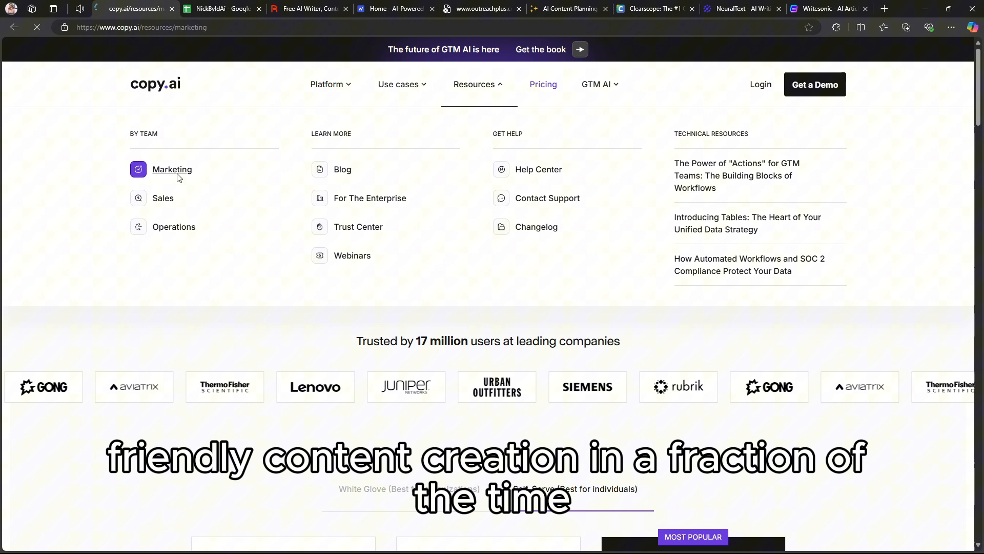
pyautogui.click(171, 169)
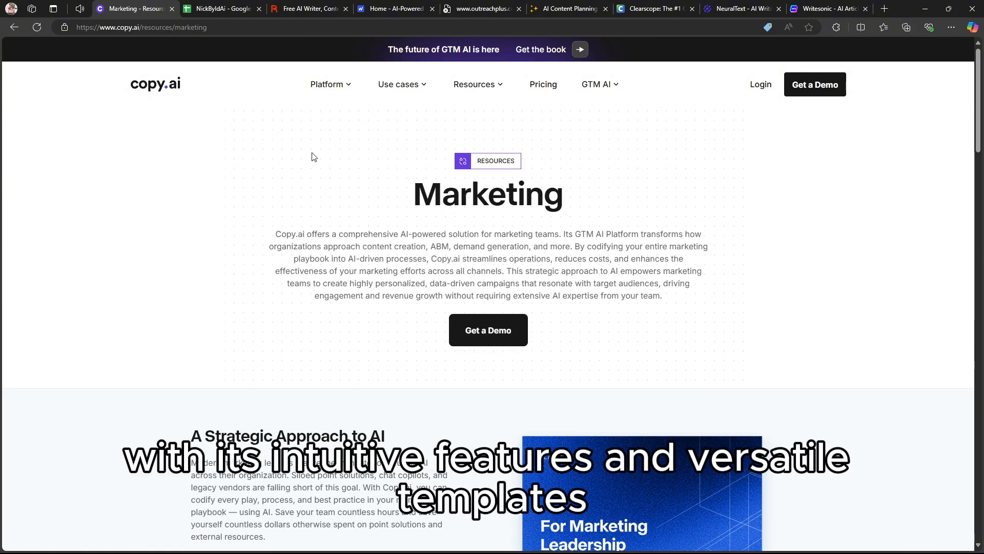
pyautogui.scroll(3)
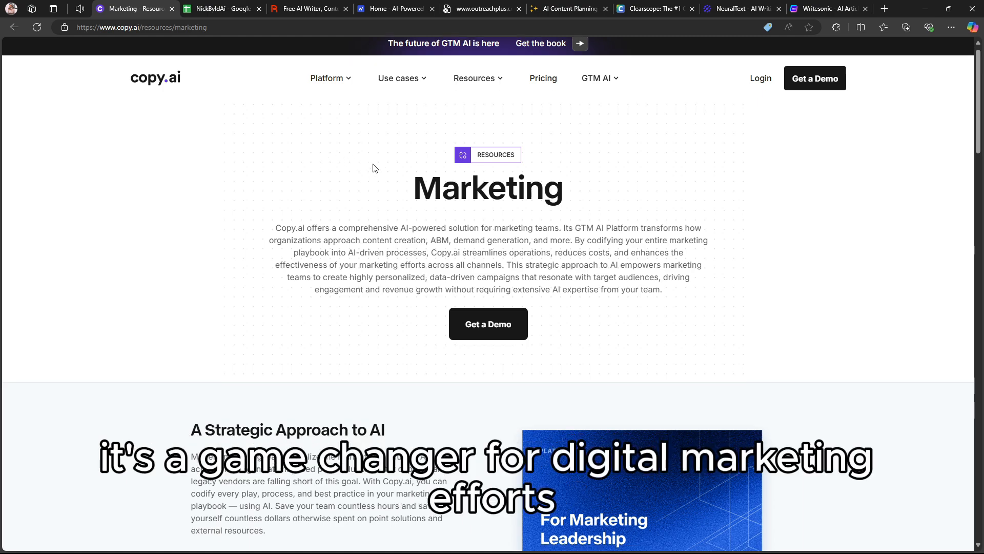
pyautogui.scroll(-3)
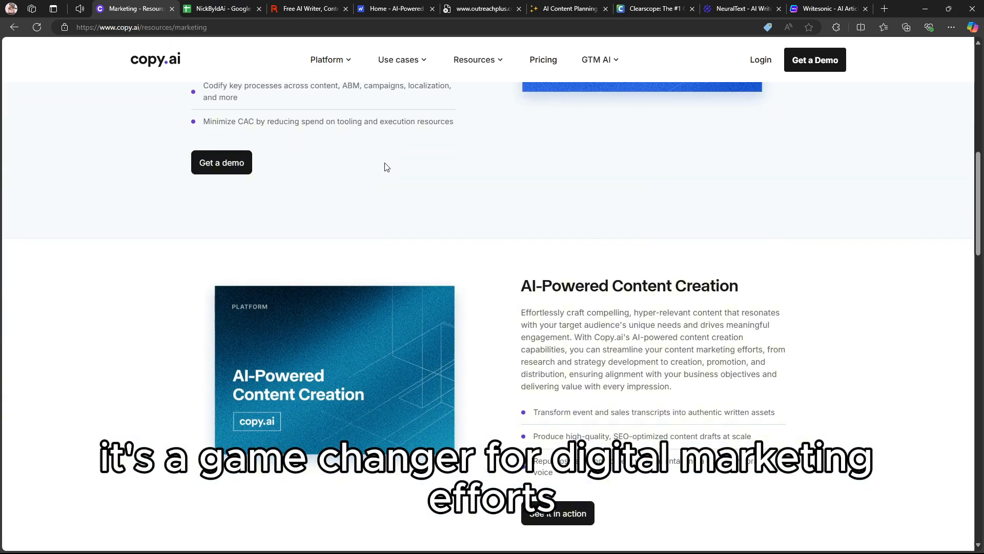
pyautogui.scroll(-3)
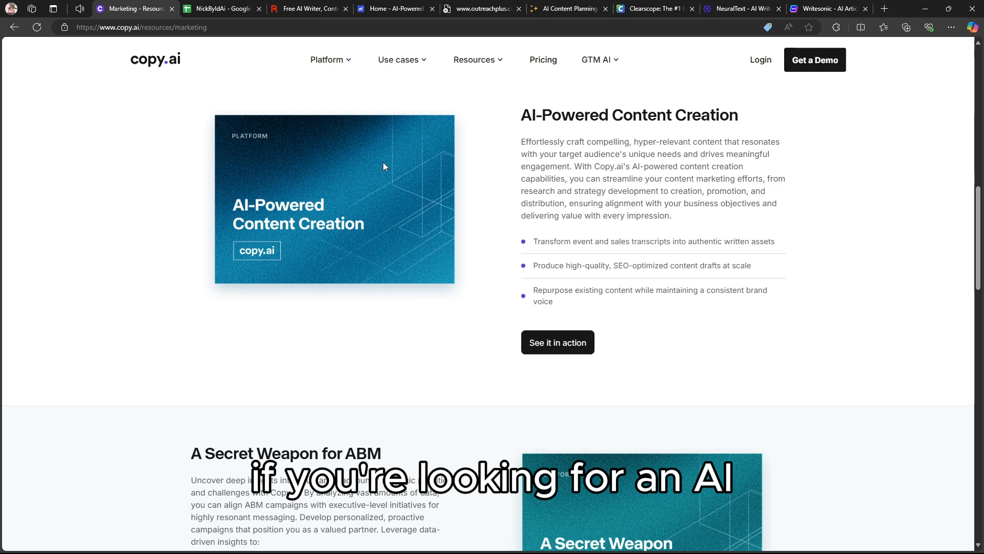
pyautogui.scroll(-3)
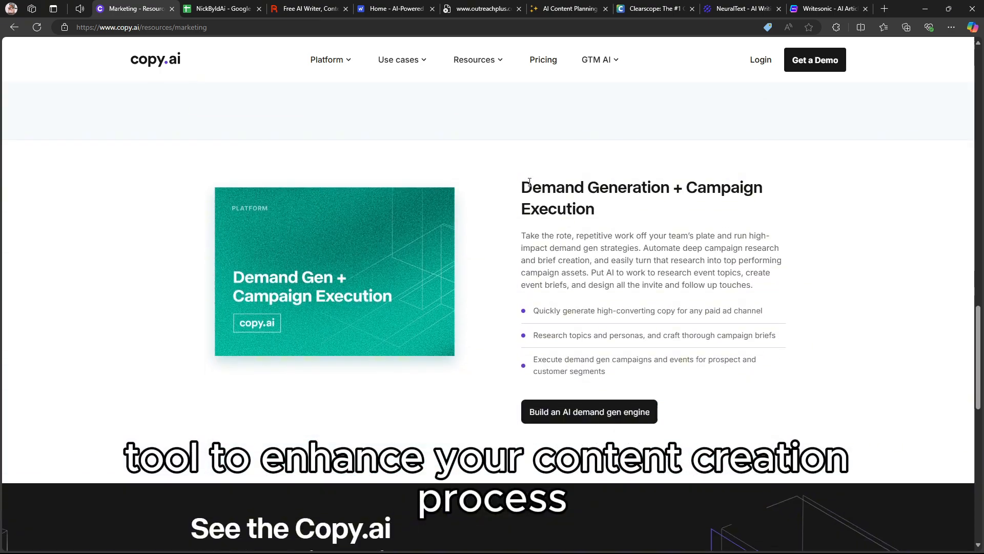
pyautogui.scroll(3)
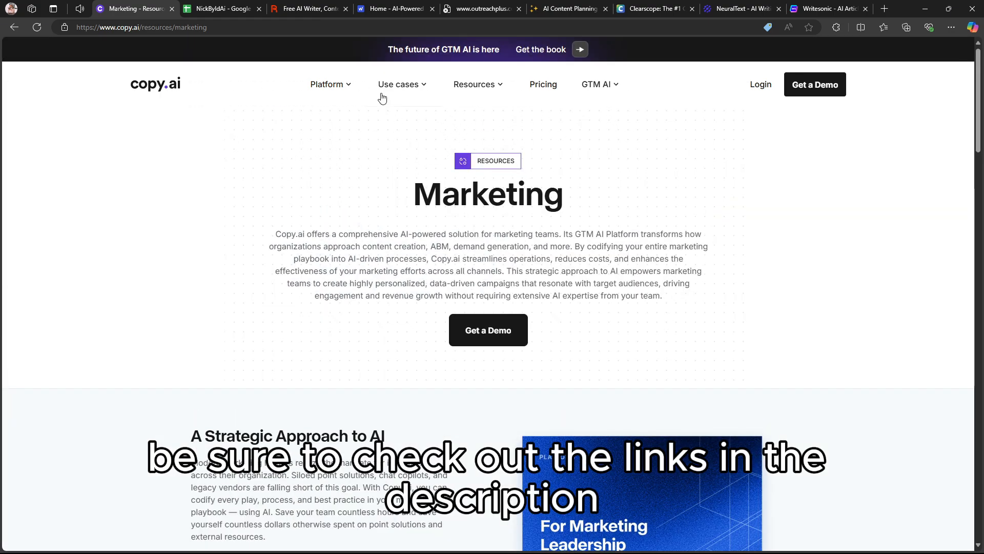